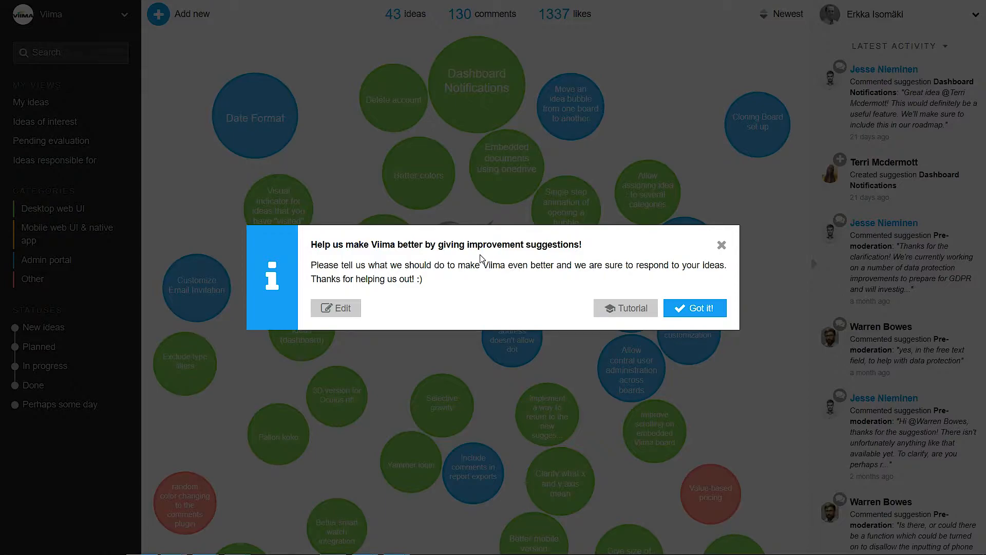
mouse_move(581, 378)
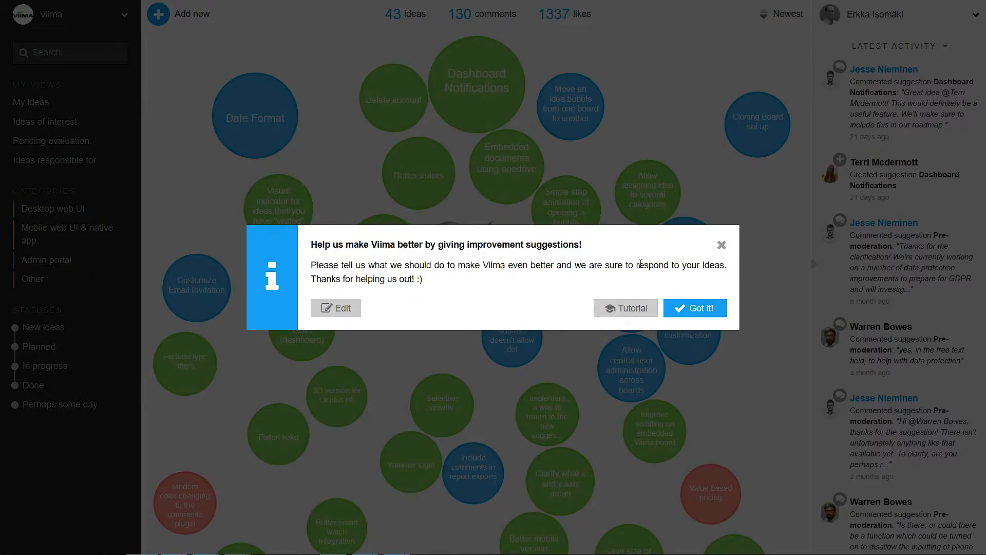
Dismiss the welcome suggestion and sort the idea bubbles by Trending instead of Newest.
click(694, 309)
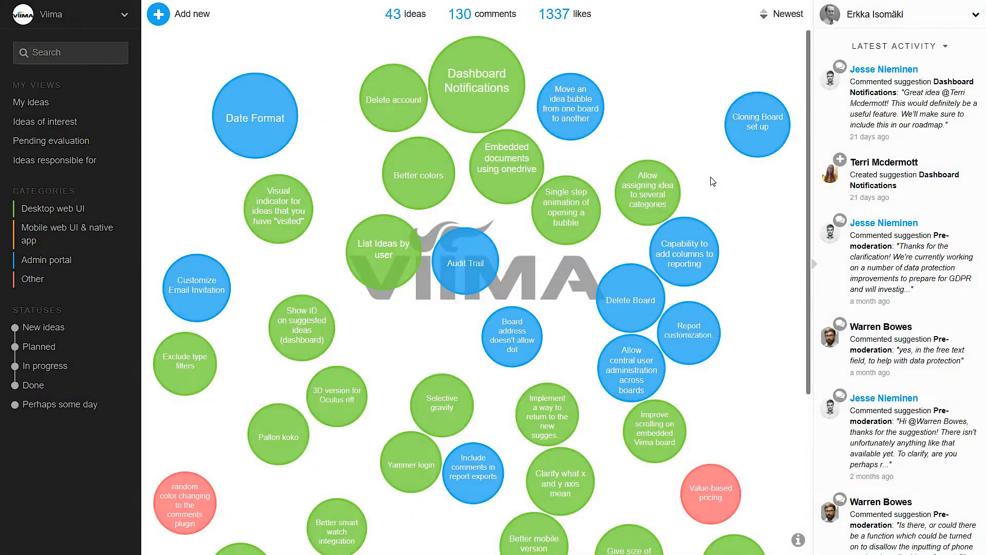
mouse_move(703, 77)
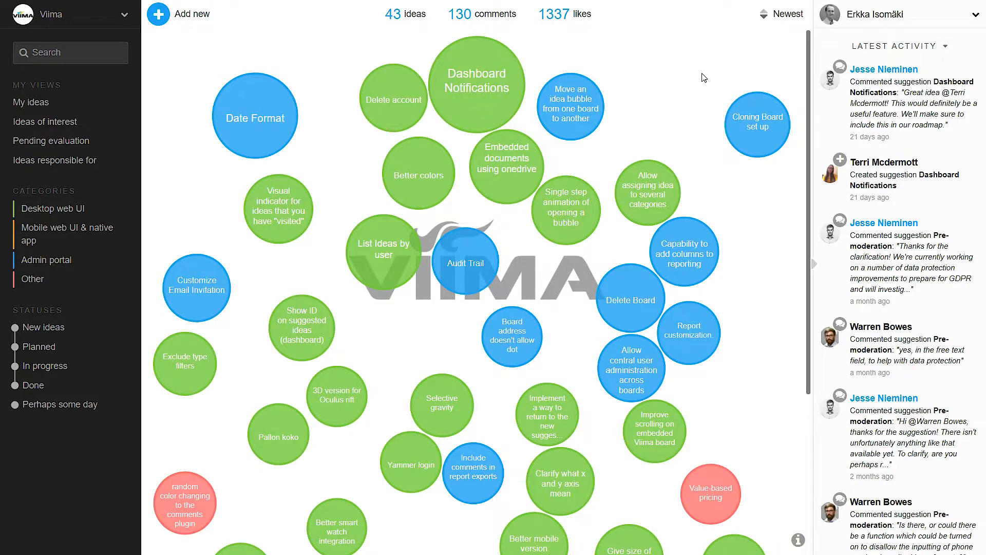
click(784, 15)
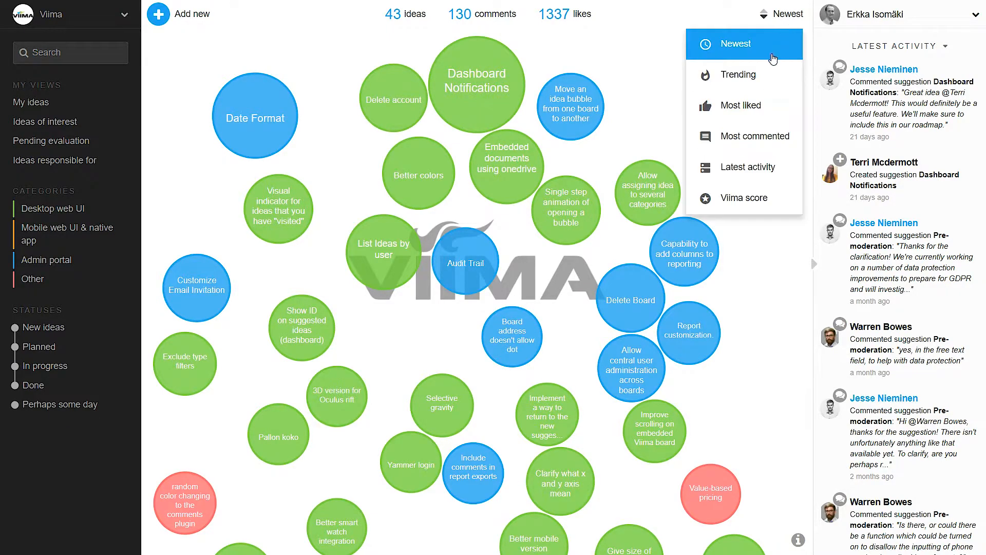
click(737, 74)
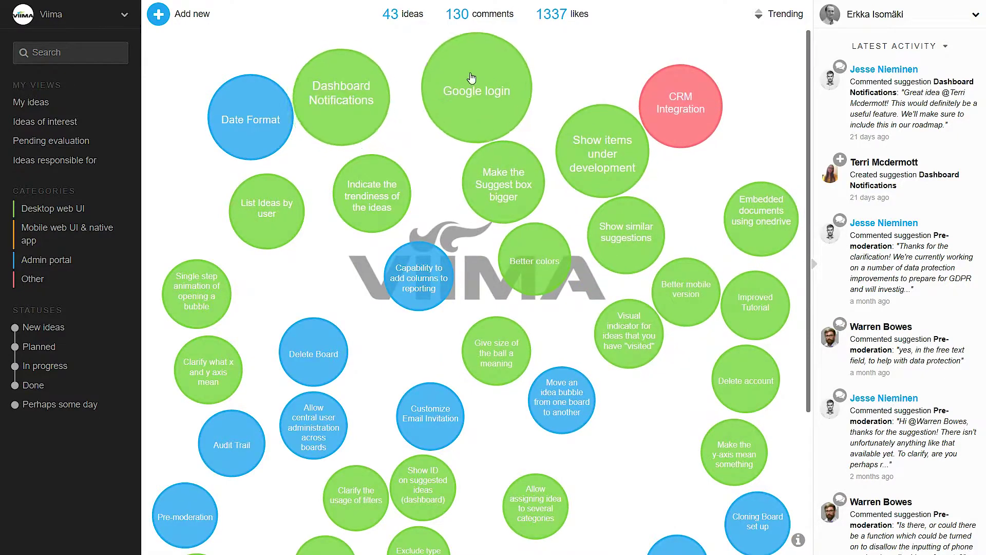
mouse_move(203, 188)
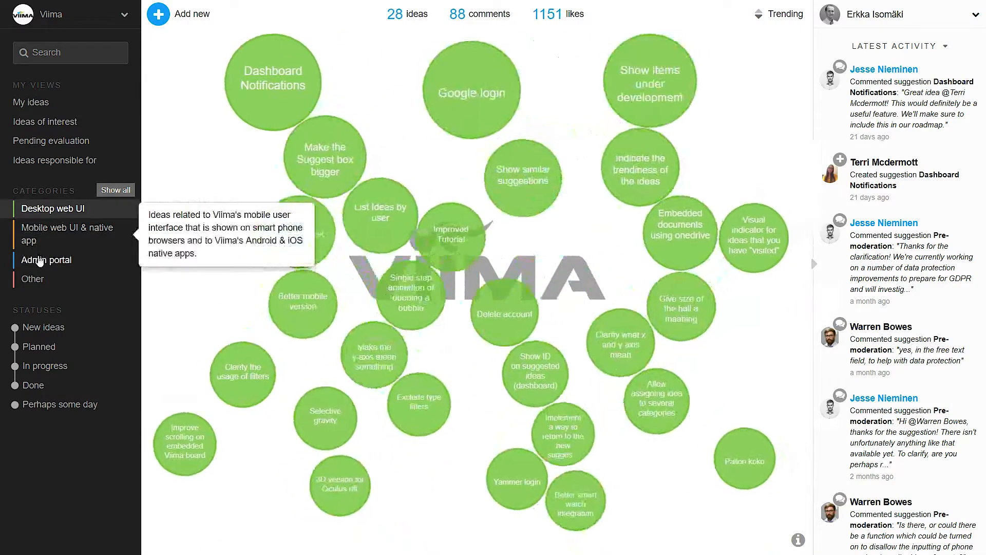
Show ideas from all categories again and pick the 'Indicate the trendiness of the ideas' bubble.
click(46, 260)
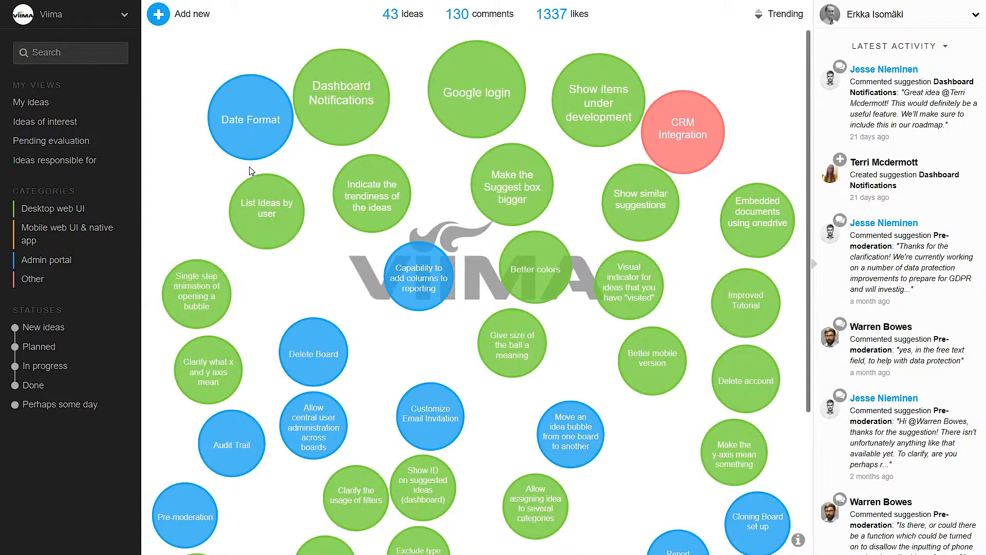
click(372, 193)
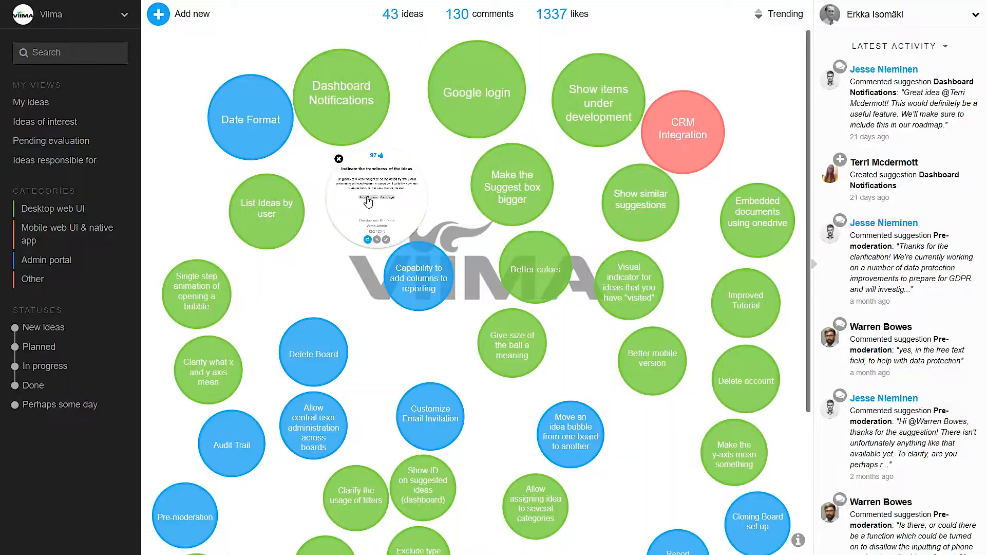
Read through the idea's Discussion thread and move to its Evaluation section.
click(376, 198)
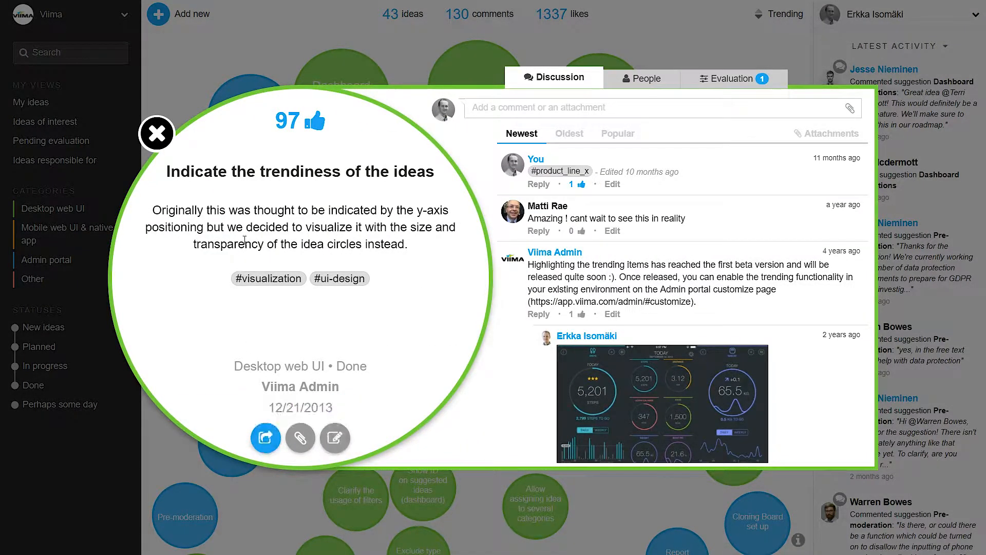
mouse_move(417, 242)
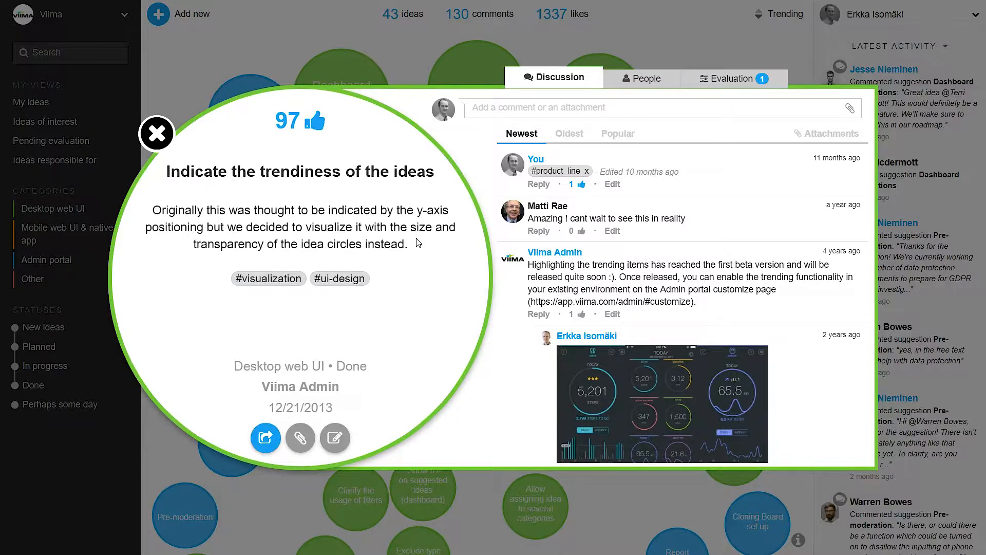
mouse_move(657, 227)
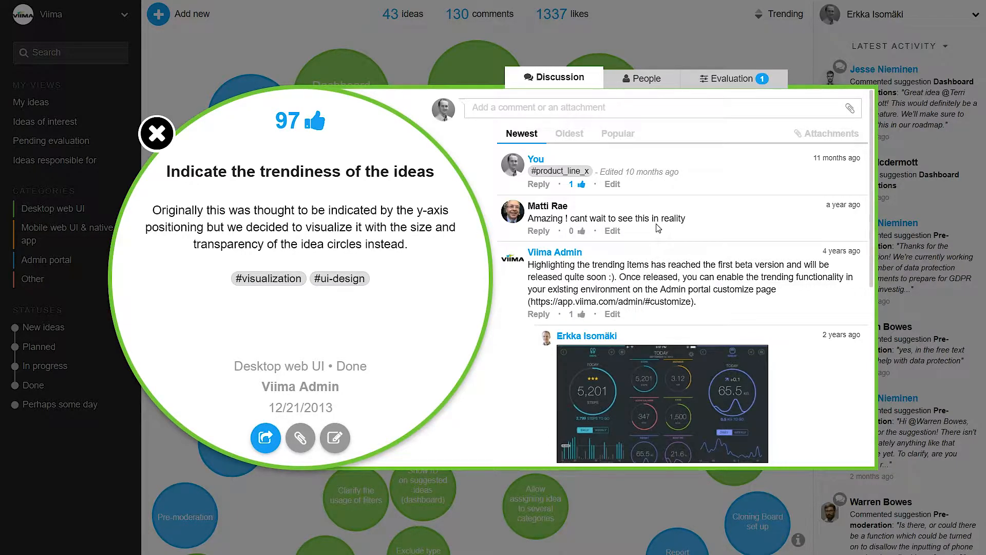
scroll(down, 3)
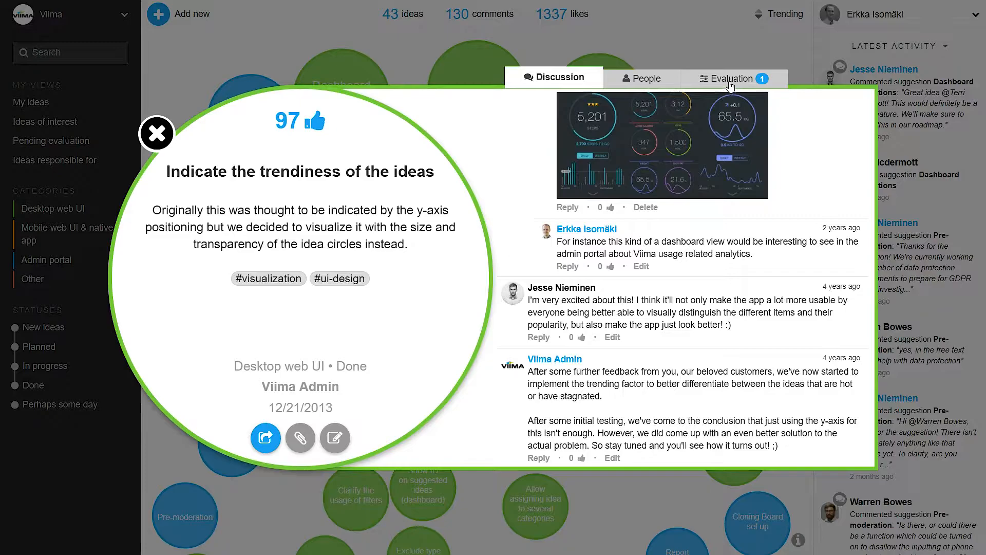
click(730, 79)
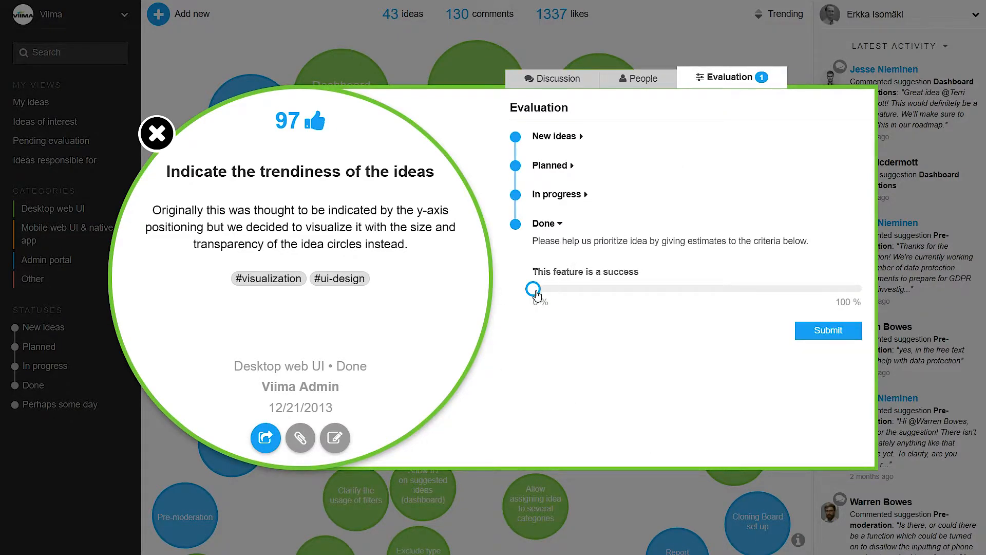
Rate the feature's success at about 23 % and expand the New ideas evaluation criteria.
drag(533, 289, 609, 289)
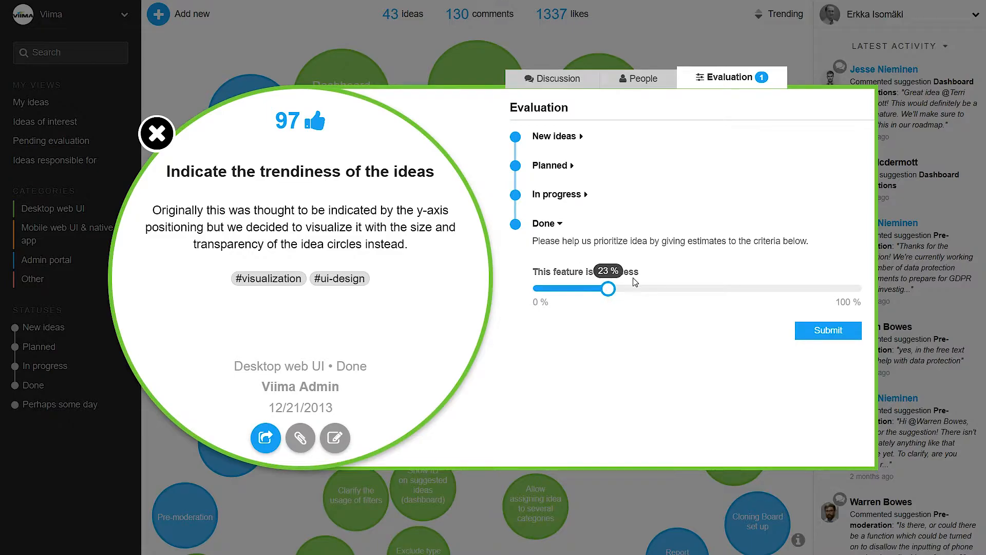
click(553, 136)
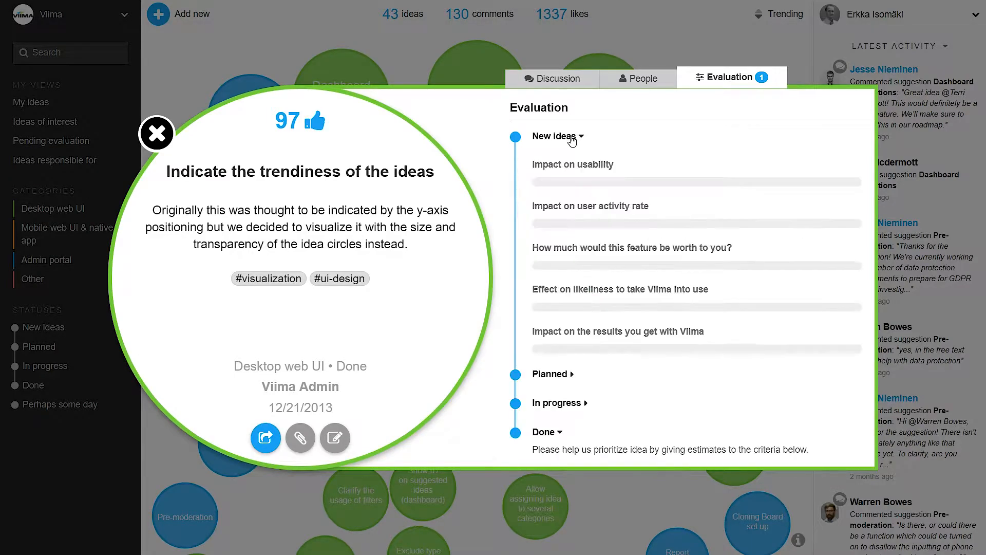
mouse_move(516, 316)
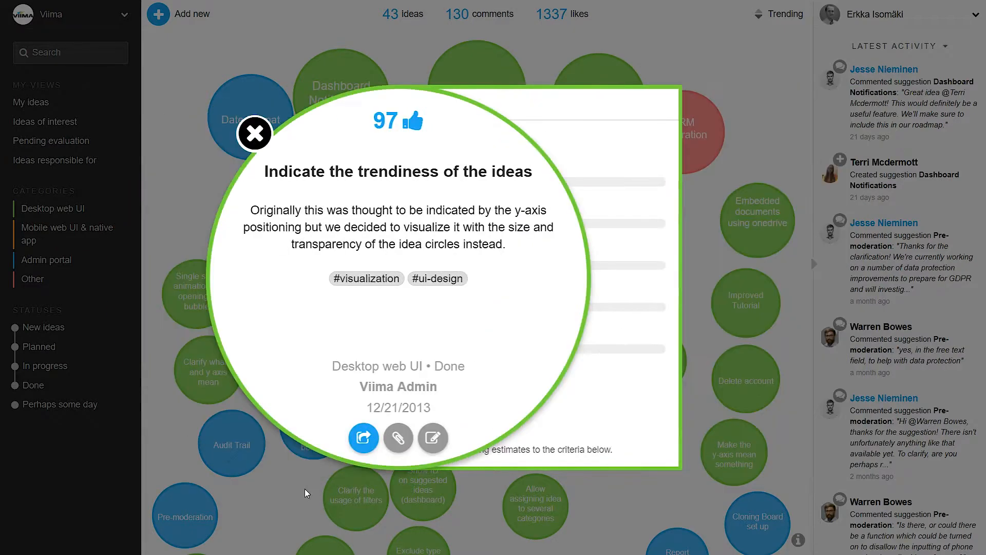
Return to the board, switch the activity panel to Most active contributors and show the account/help menu.
click(255, 132)
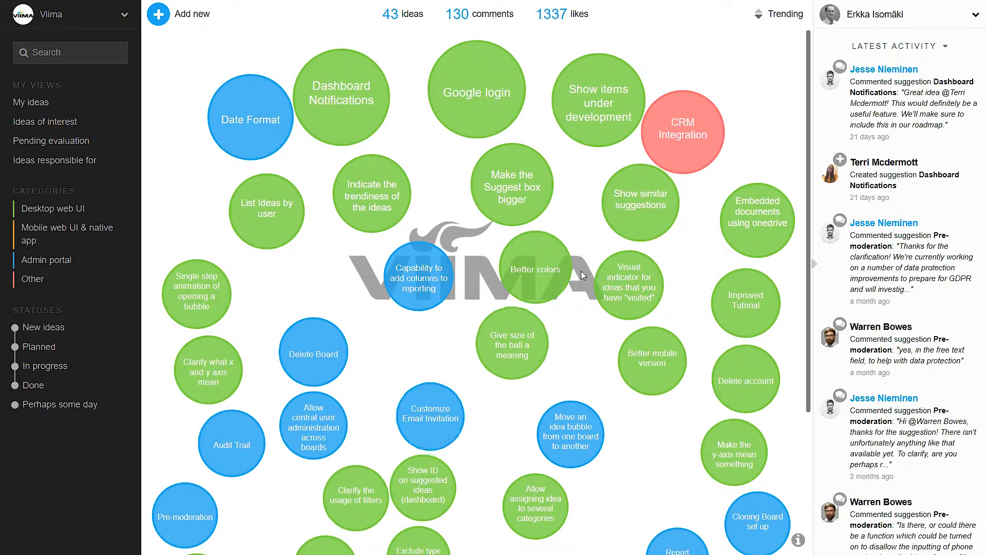
mouse_move(812, 60)
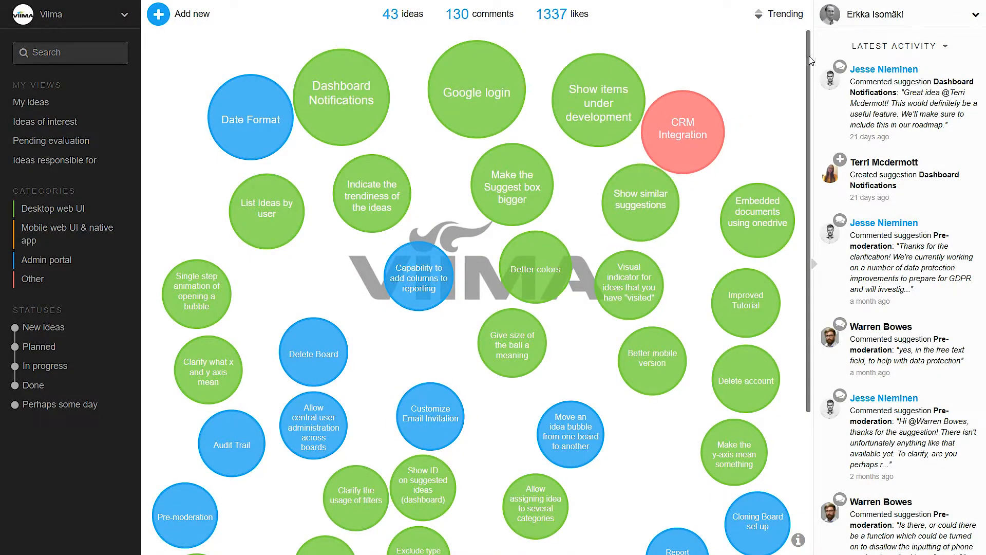
click(900, 46)
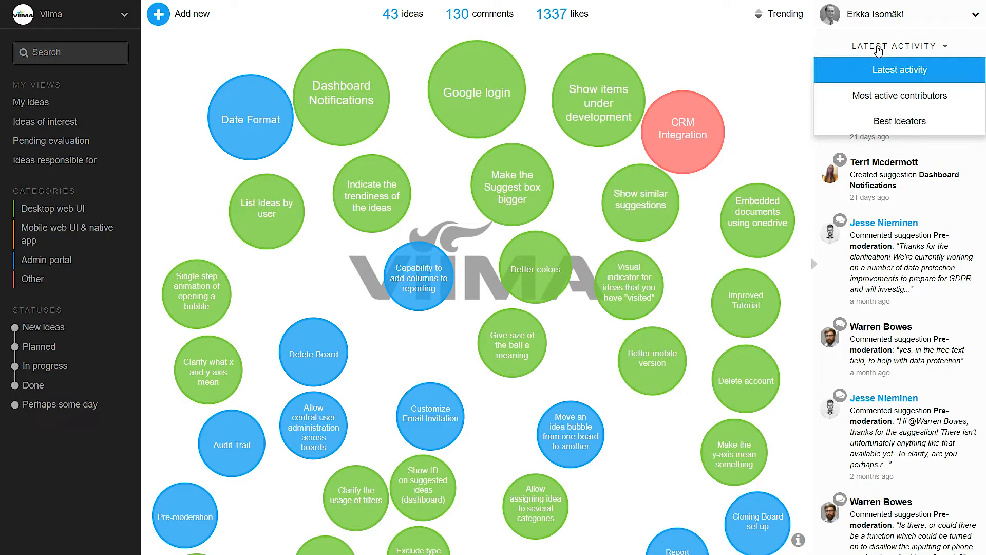
click(900, 95)
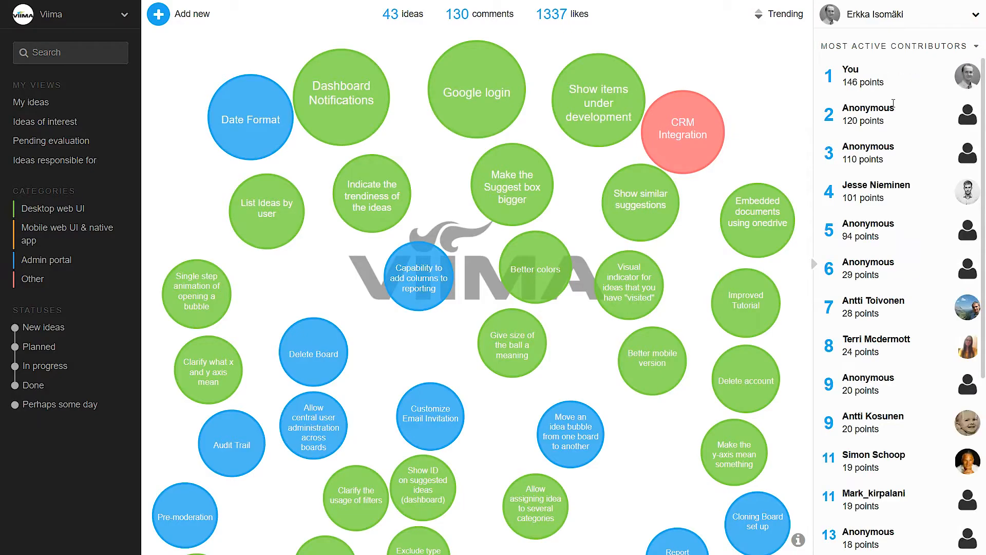
mouse_move(775, 86)
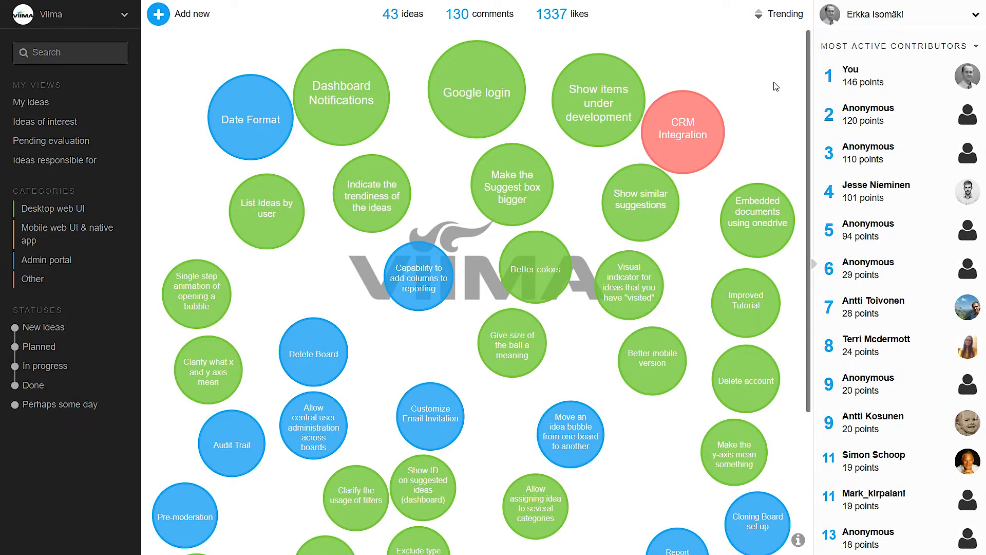
mouse_move(794, 108)
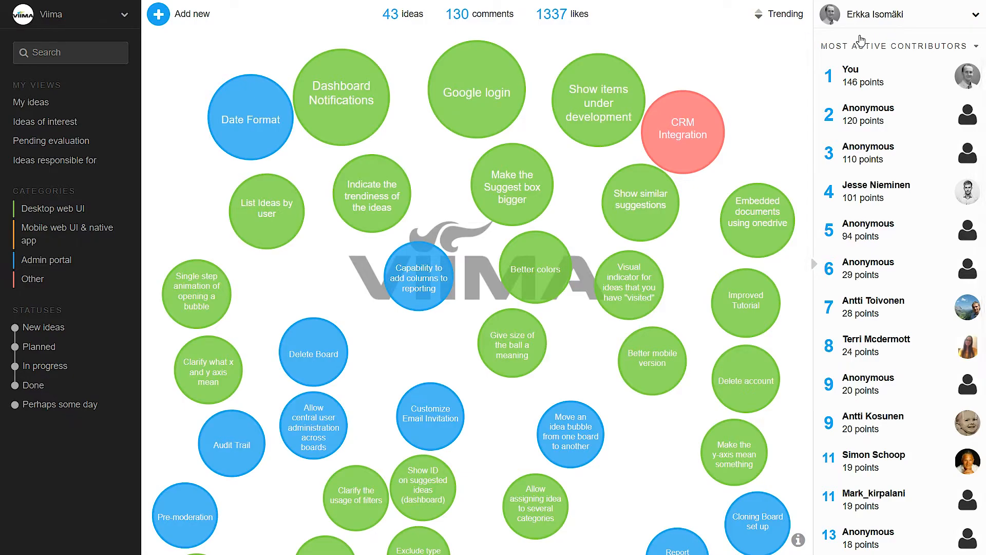
click(895, 15)
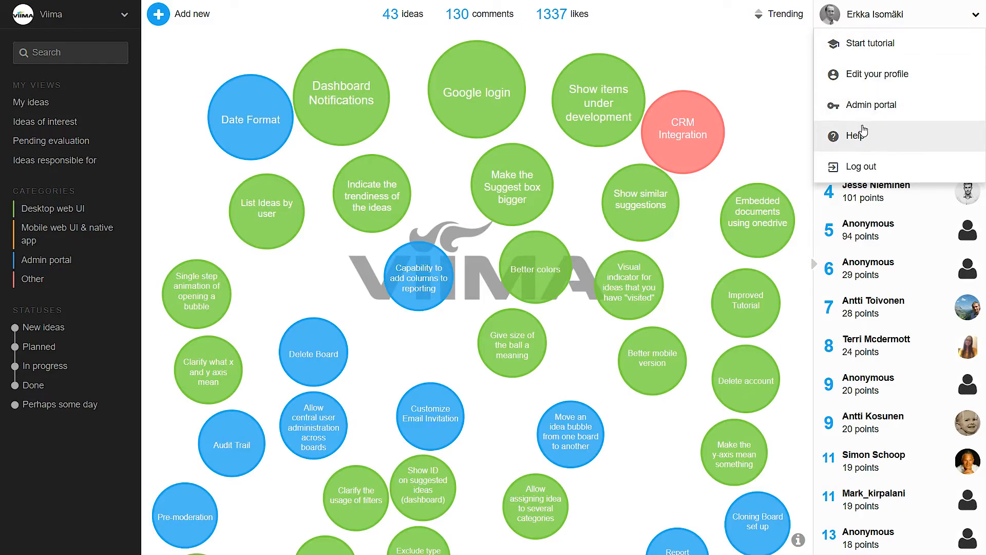